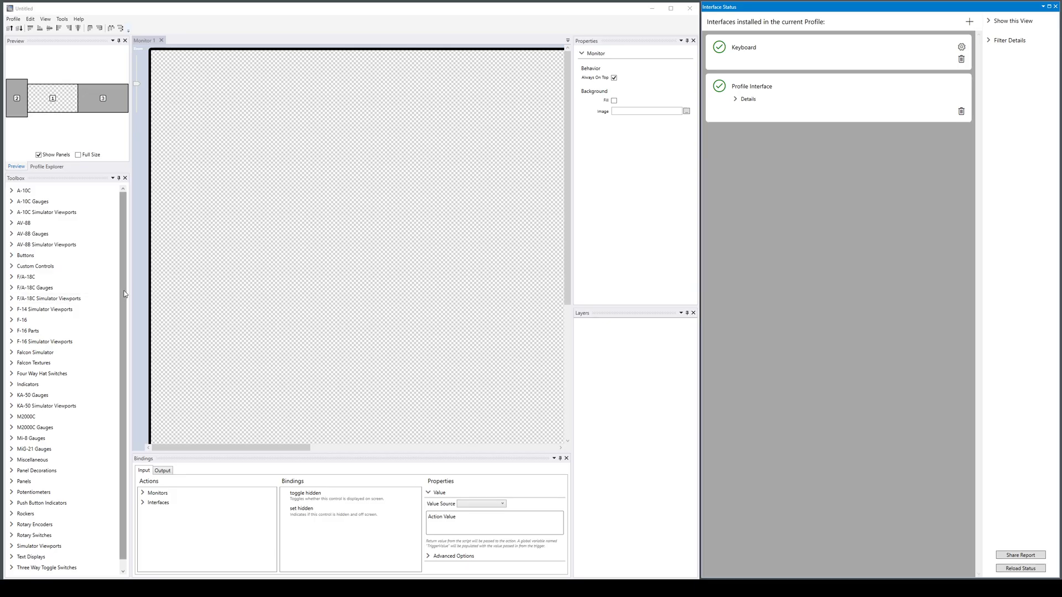
mouse_move(198, 262)
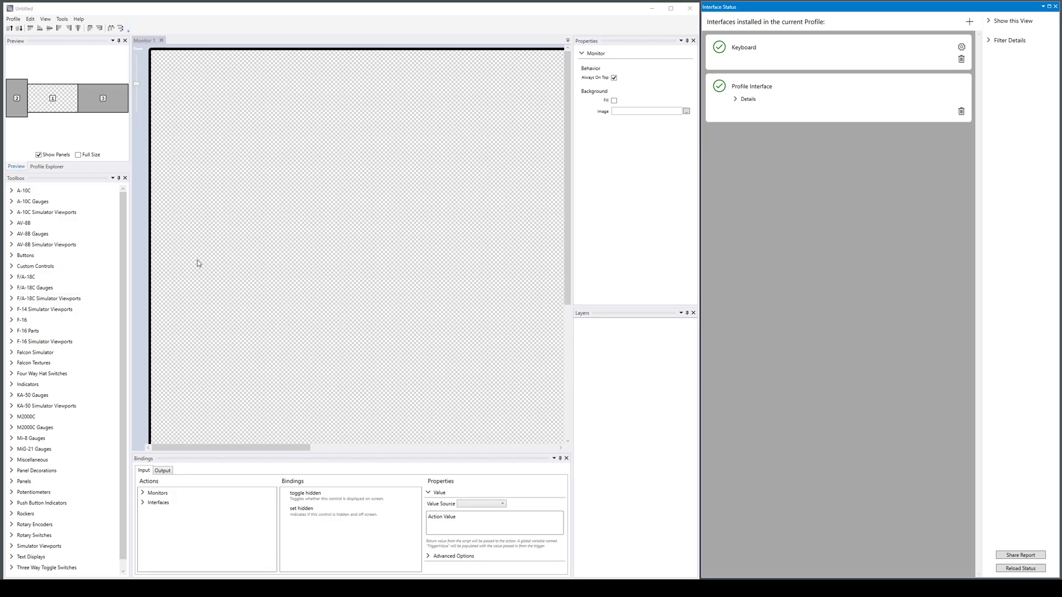
mouse_move(69, 266)
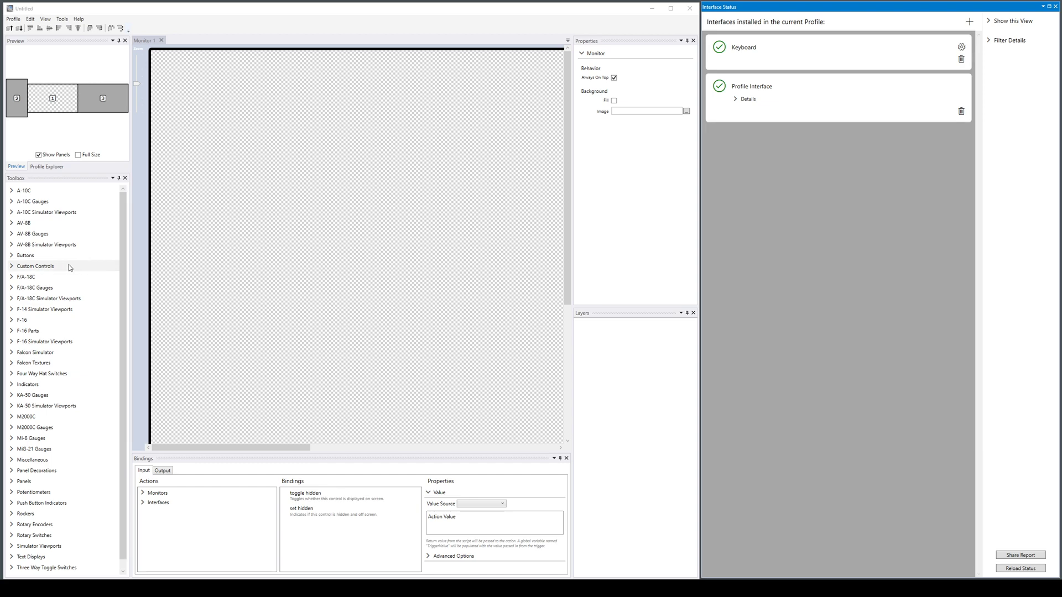
mouse_move(38, 212)
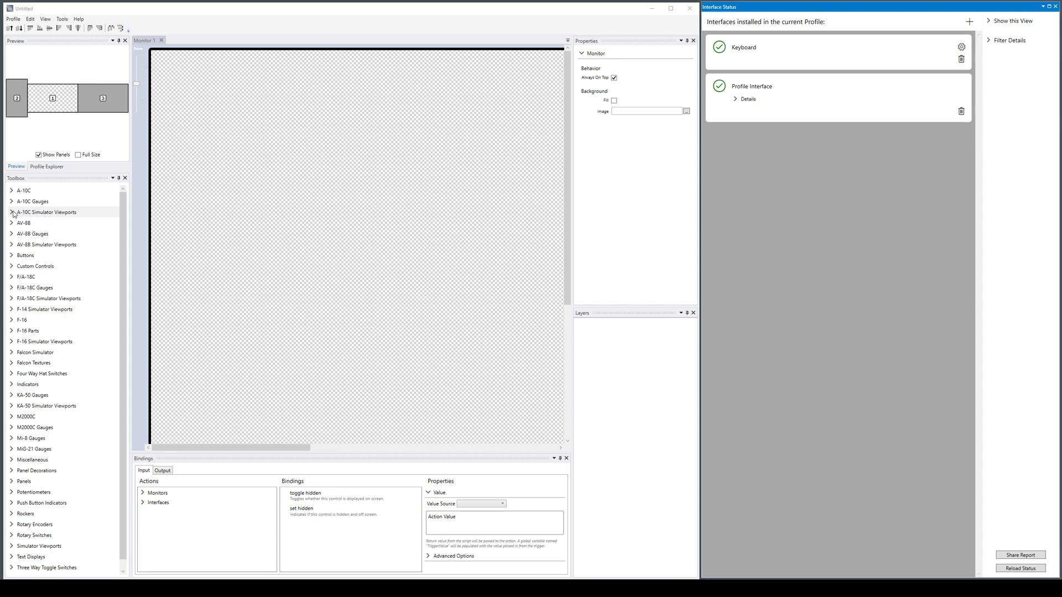
mouse_move(37, 332)
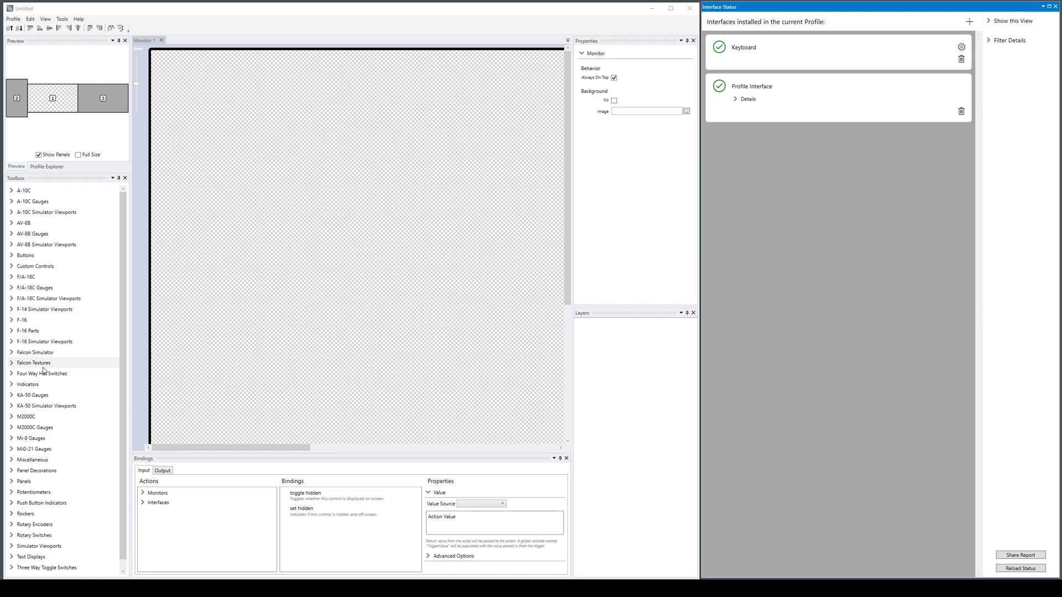
mouse_move(47, 298)
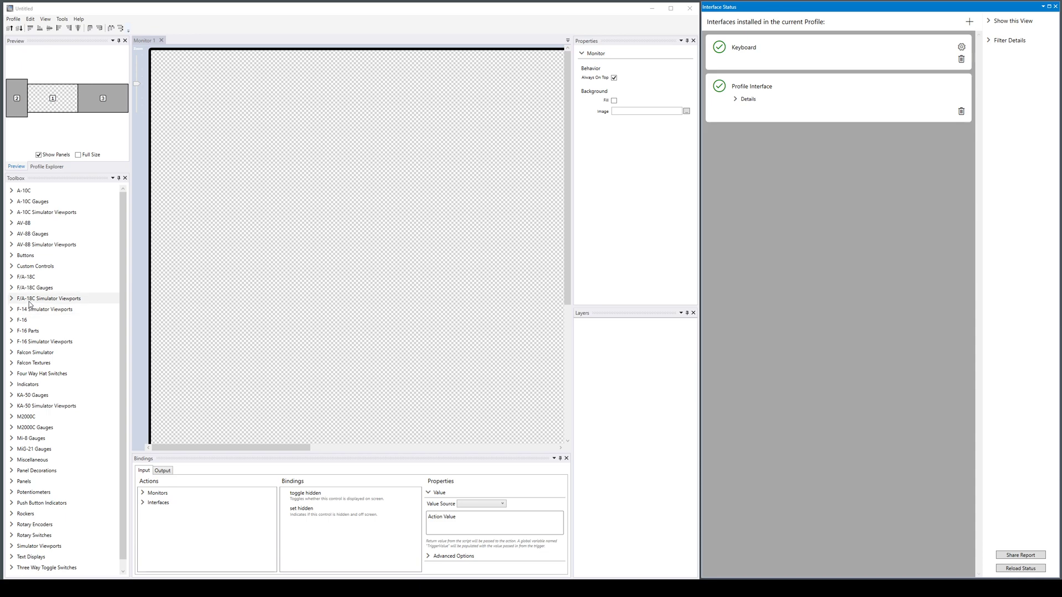
mouse_move(34, 526)
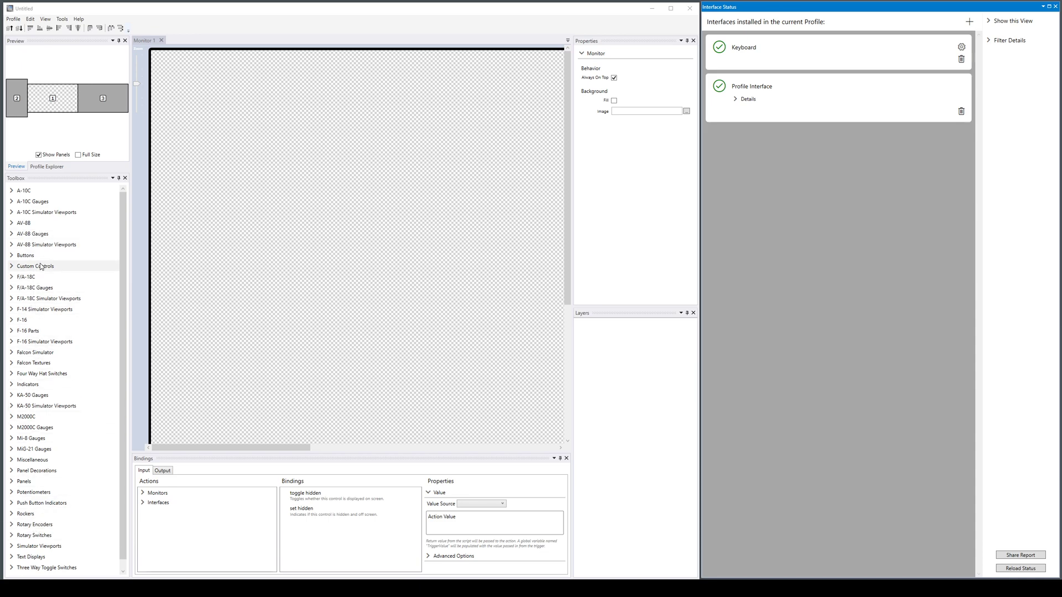
mouse_move(30, 216)
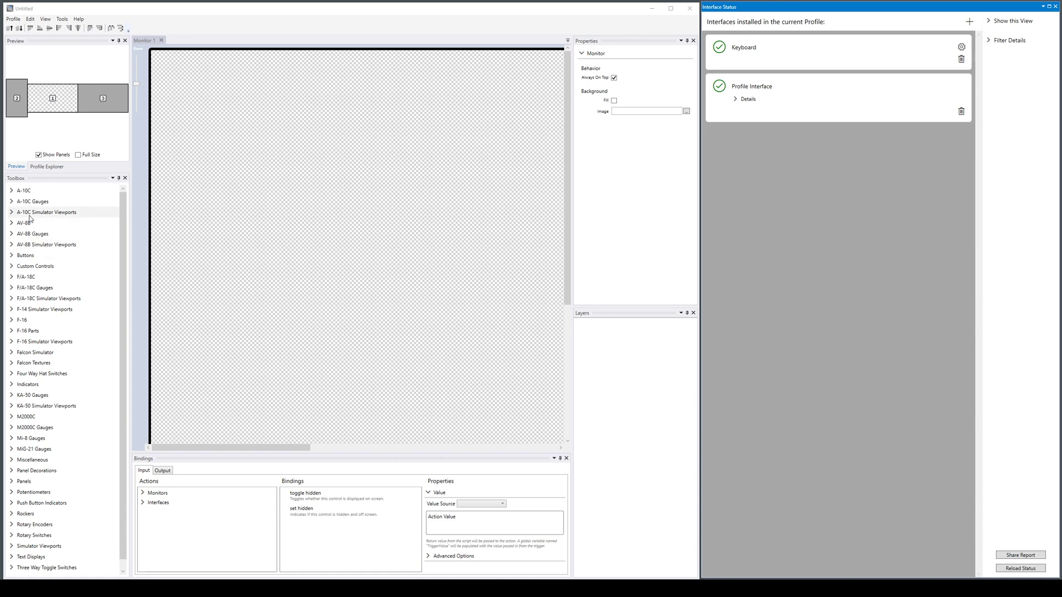
mouse_move(27, 217)
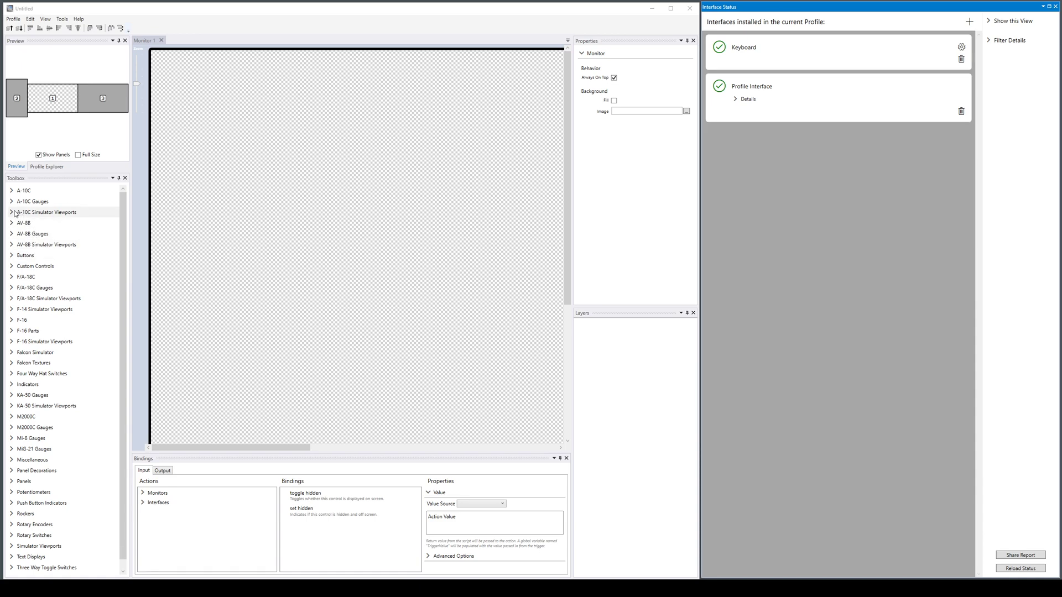
mouse_move(60, 341)
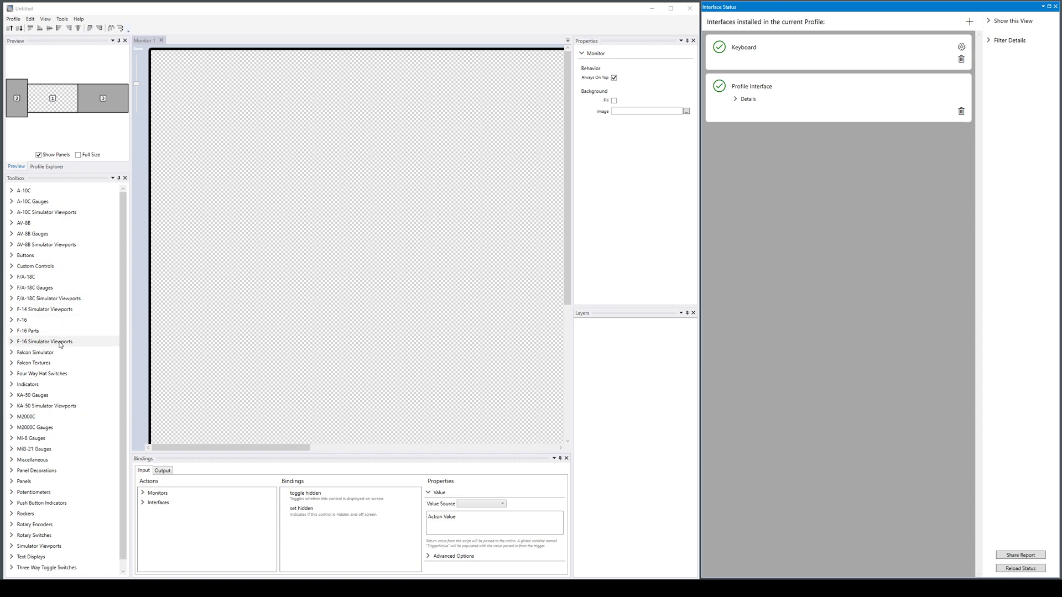
Expand the Toolbox's Simulator Viewports category to list tiles like Ka50 ABRIS and F14 displays.
scroll(down, 3)
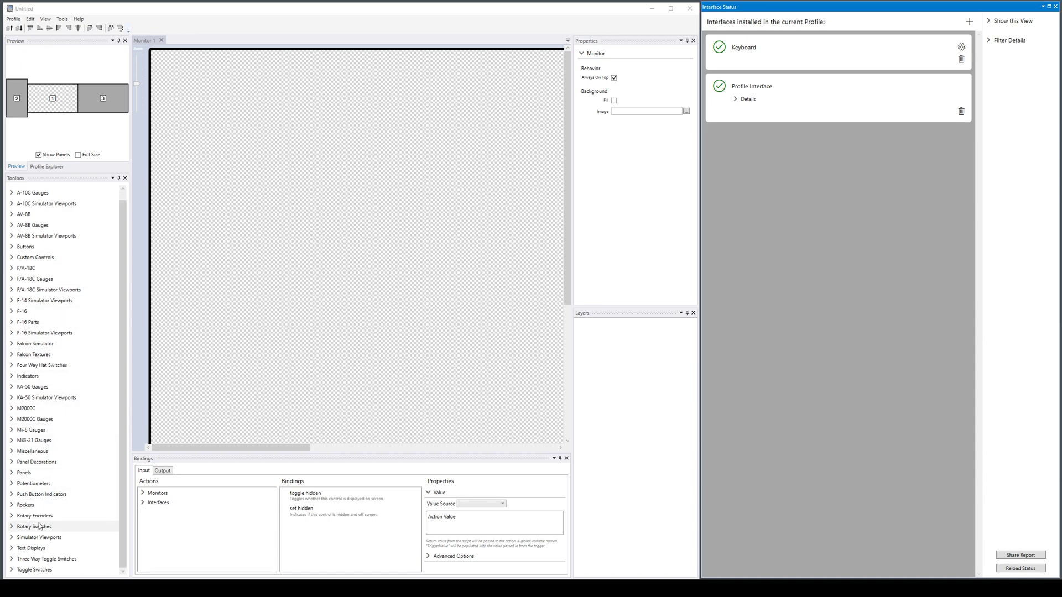
click(11, 537)
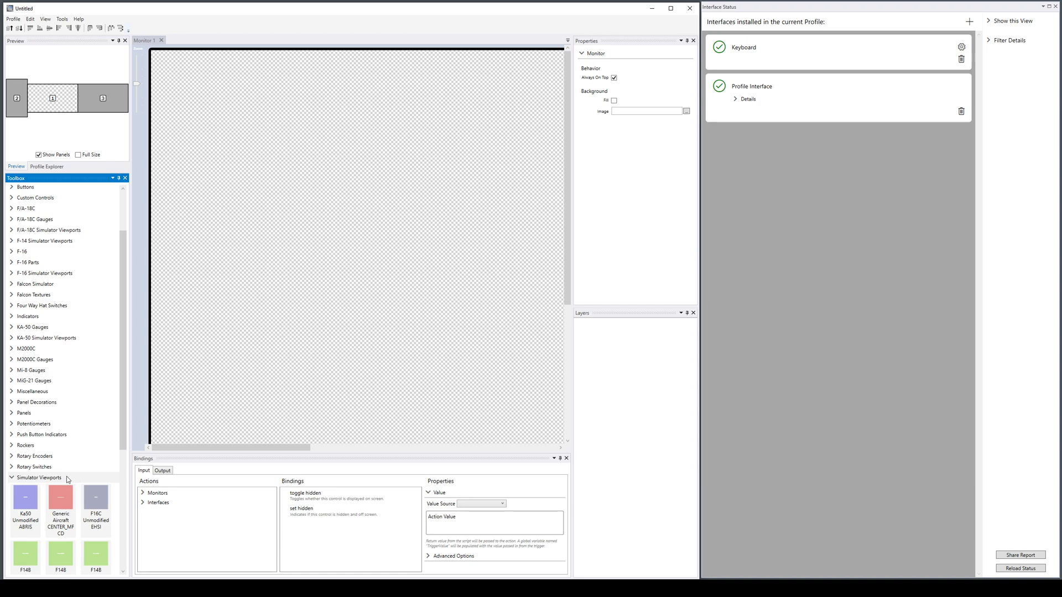
scroll(down, 3)
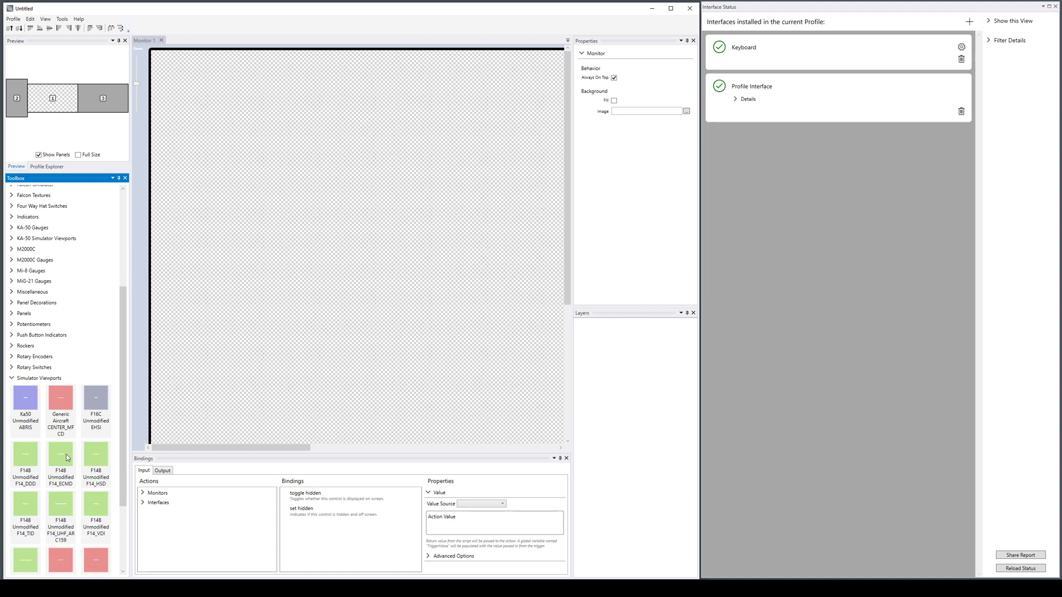
scroll(down, 3)
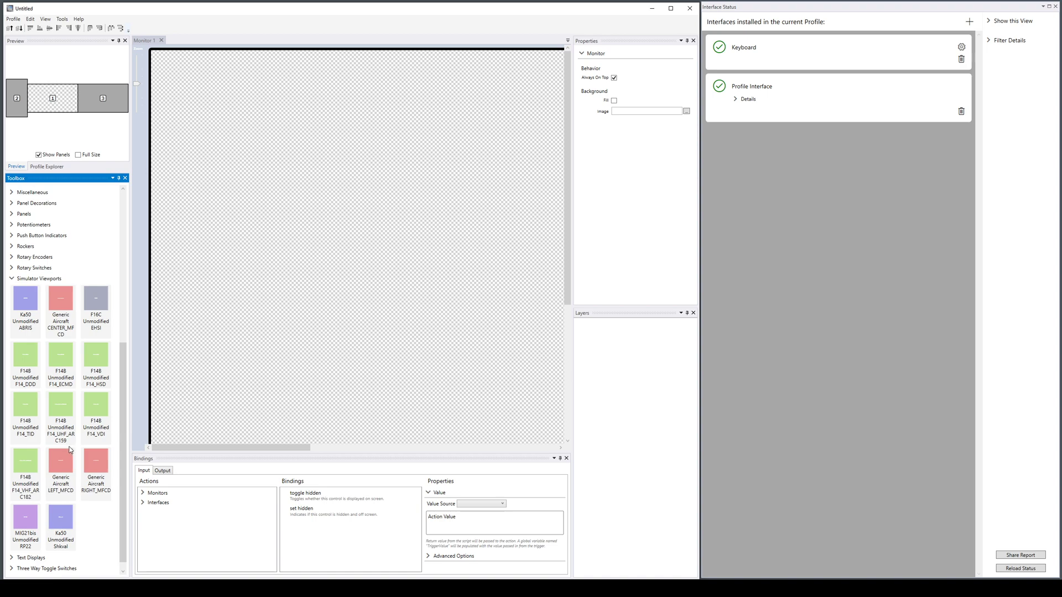
mouse_move(67, 401)
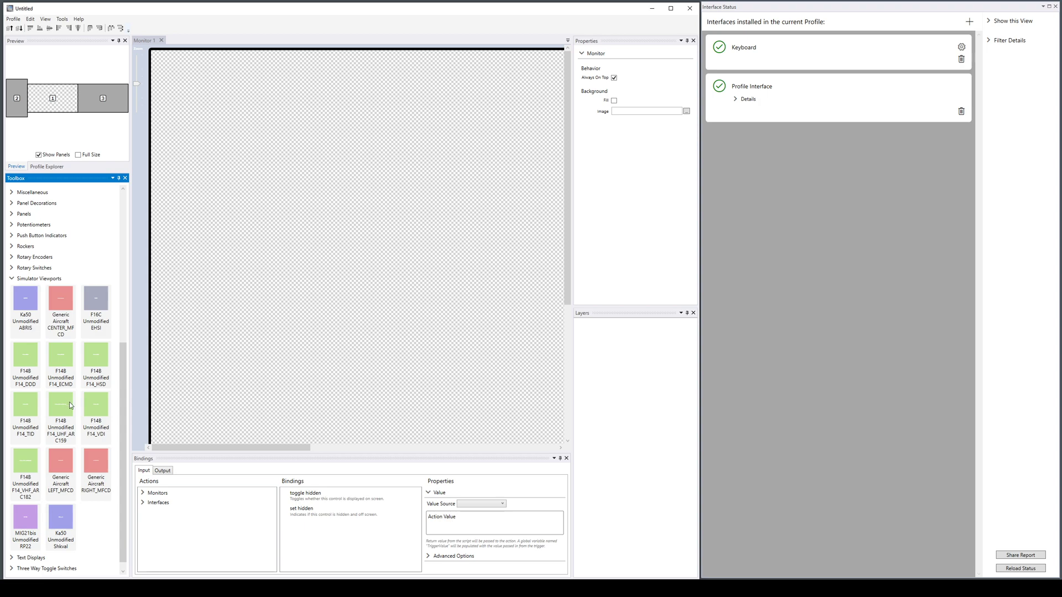
mouse_move(91, 297)
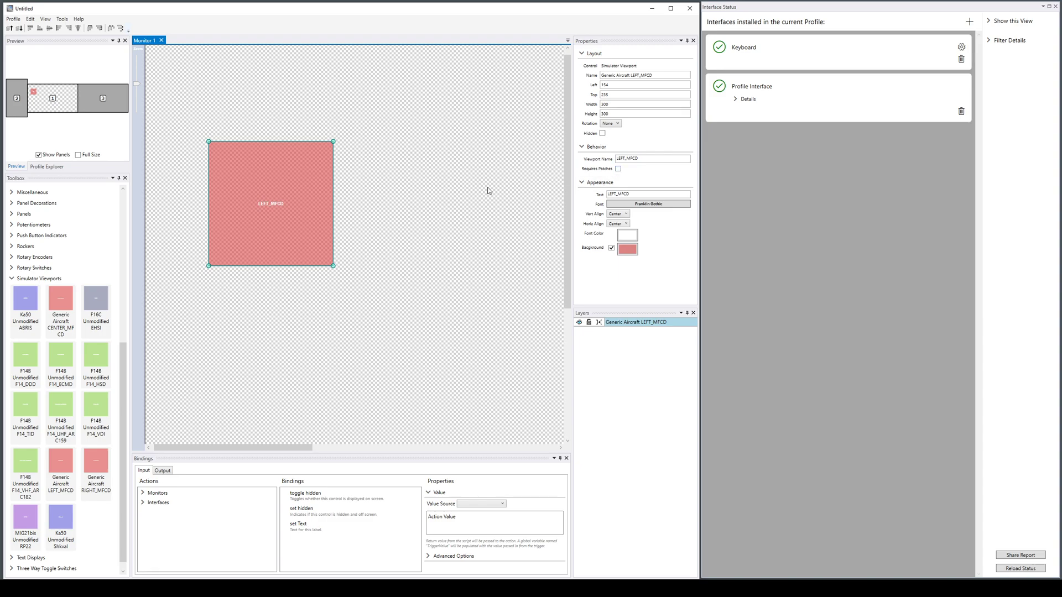
mouse_move(344, 170)
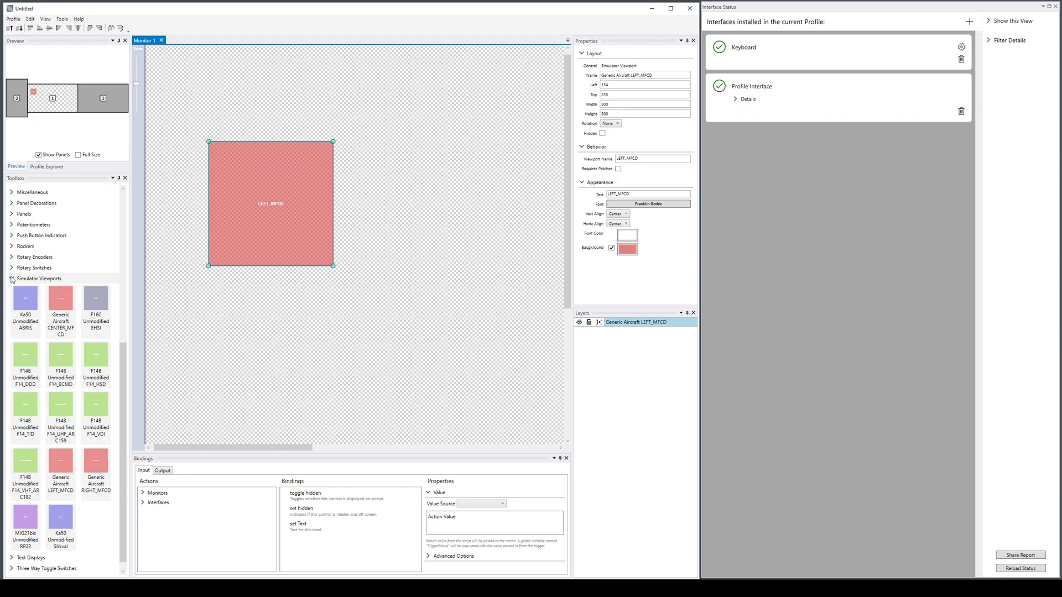
mouse_move(47, 352)
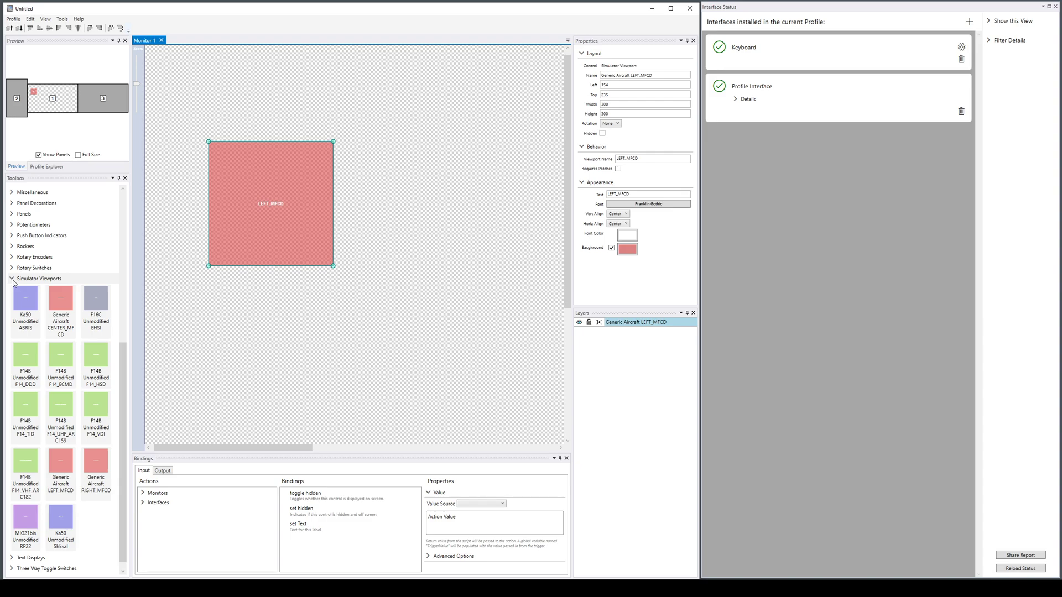
mouse_move(78, 383)
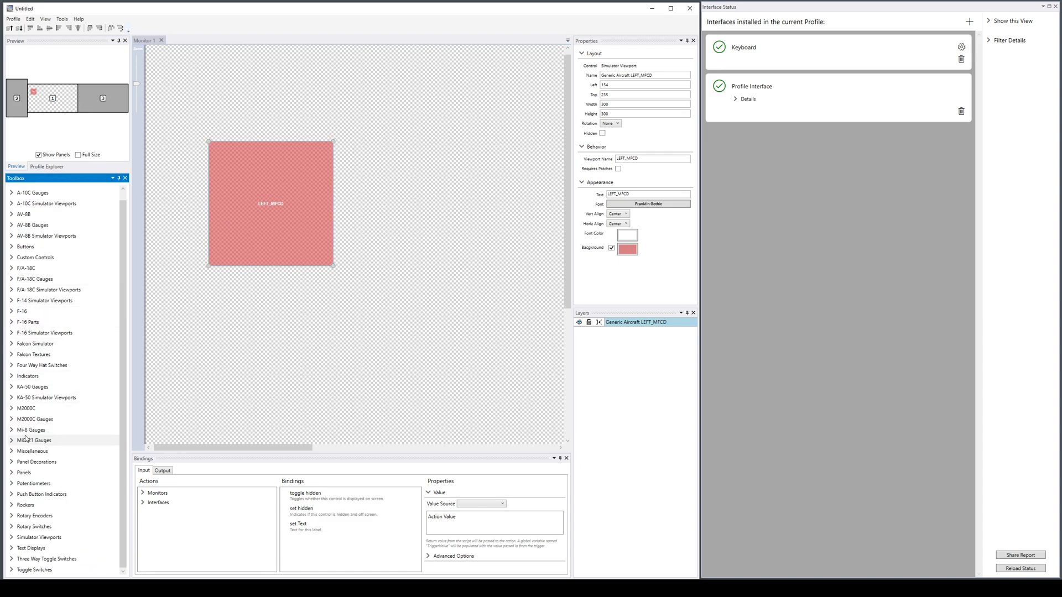
Show the miscellaneous controls and select the MY_VIEWPORT viewport beside LEFT_MFCD.
click(32, 451)
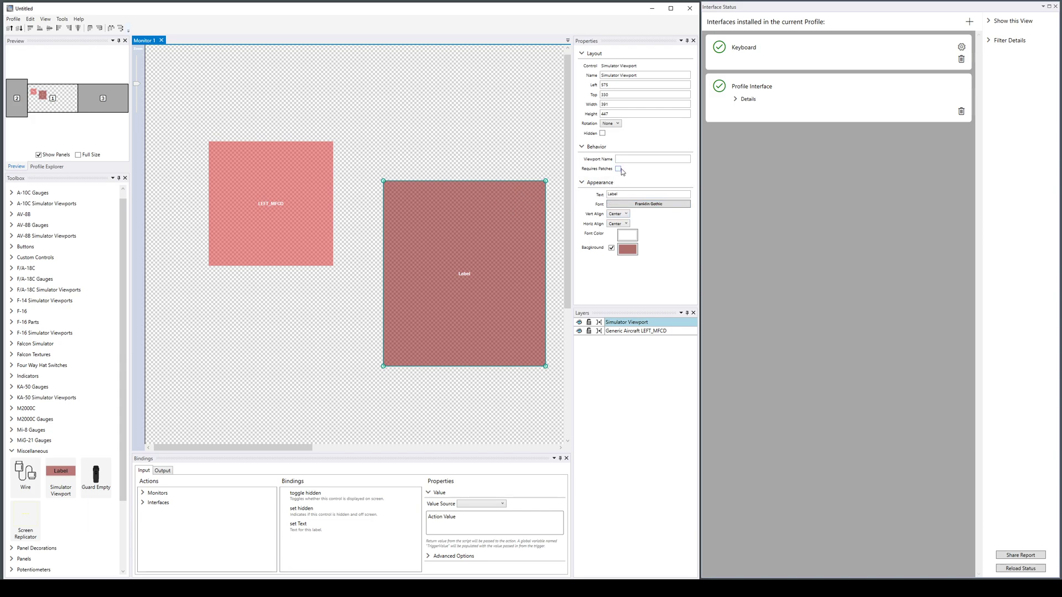
click(652, 159)
text(MY_VIEWPORT)
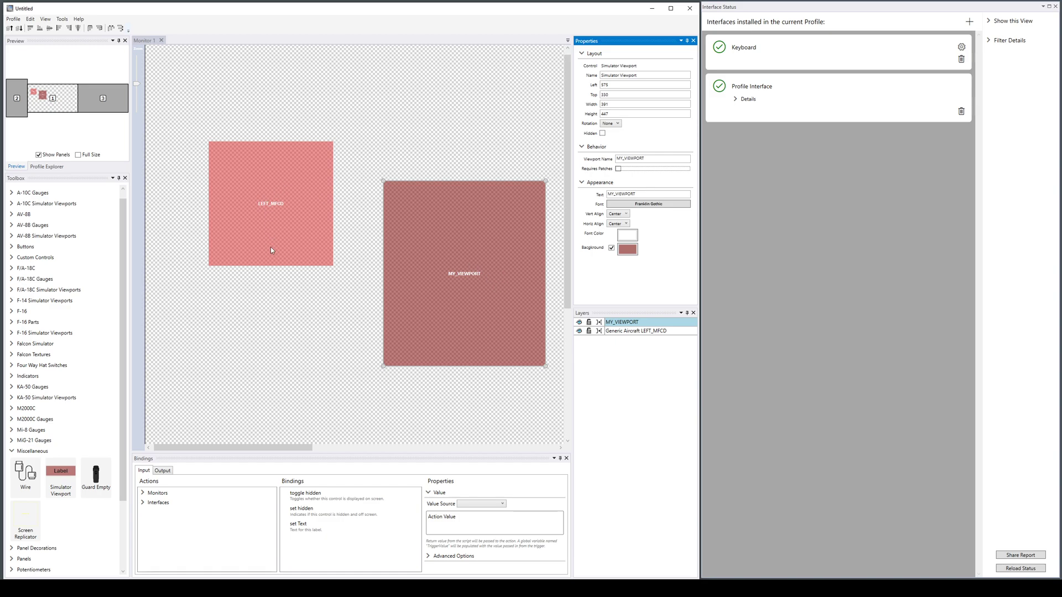
mouse_move(443, 263)
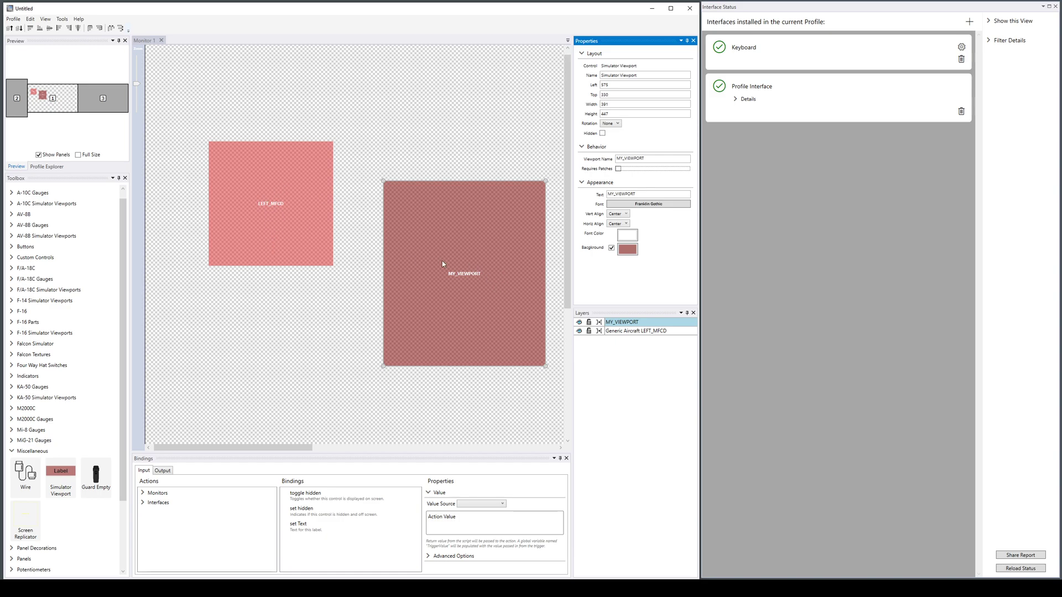
mouse_move(144, 362)
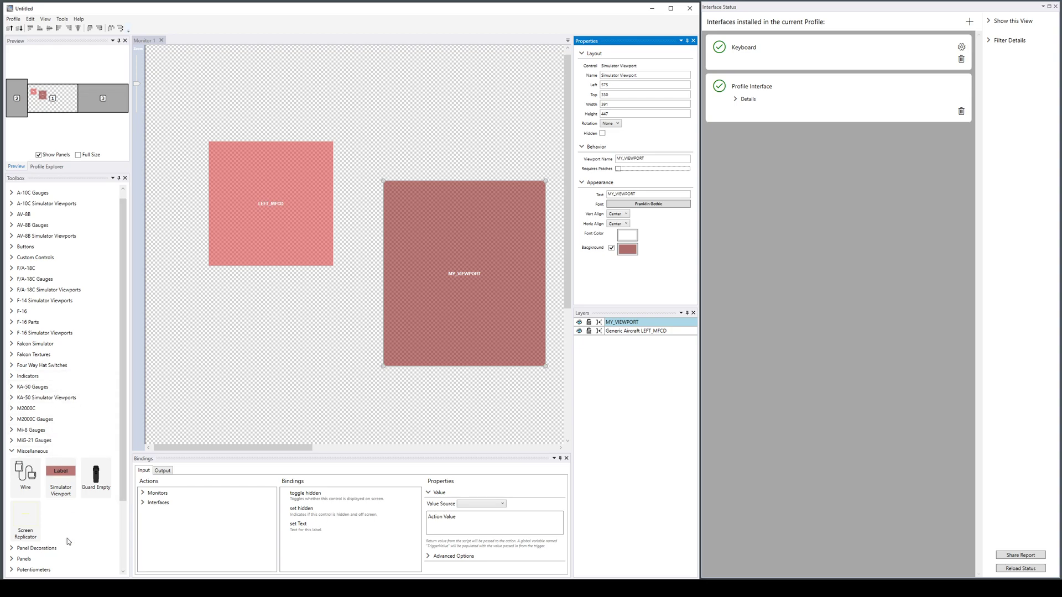
mouse_move(505, 222)
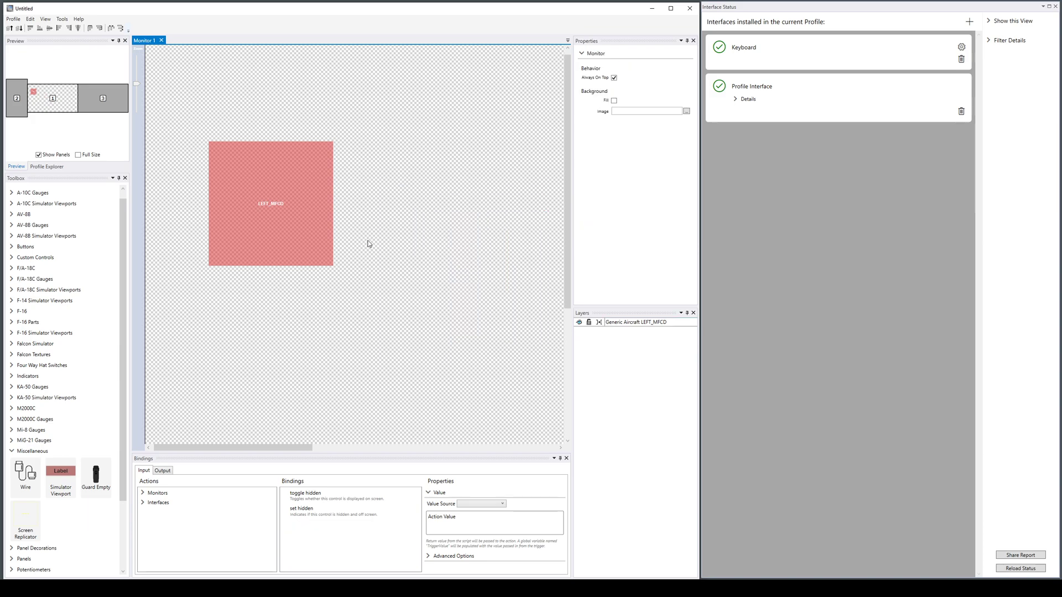
Place the A10C UHF_FREQUENCY_STATUS viewport above the RIGHT_MFCD and select it.
scroll(up, 3)
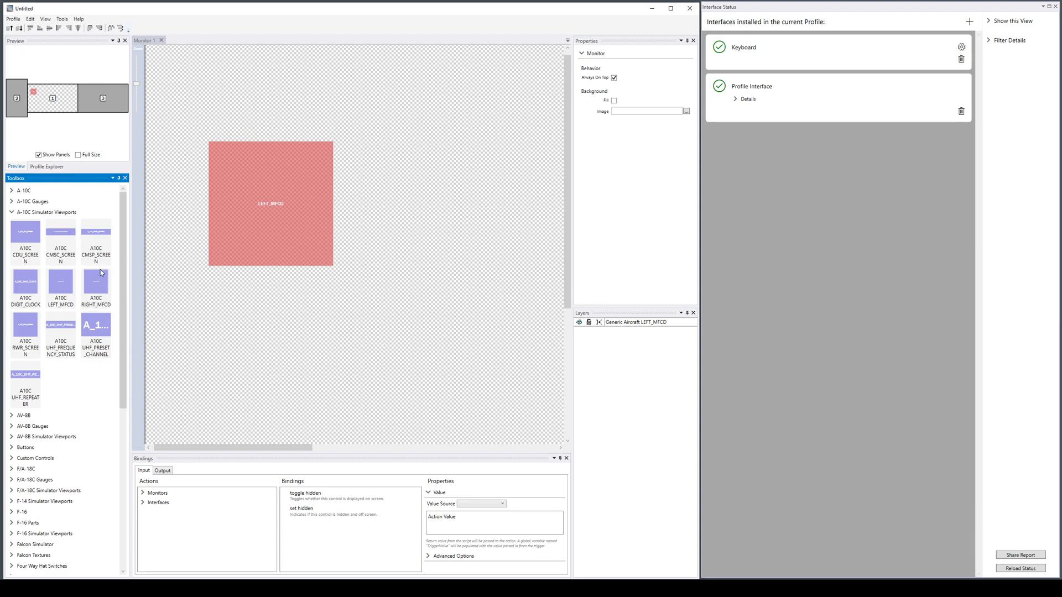
mouse_move(106, 319)
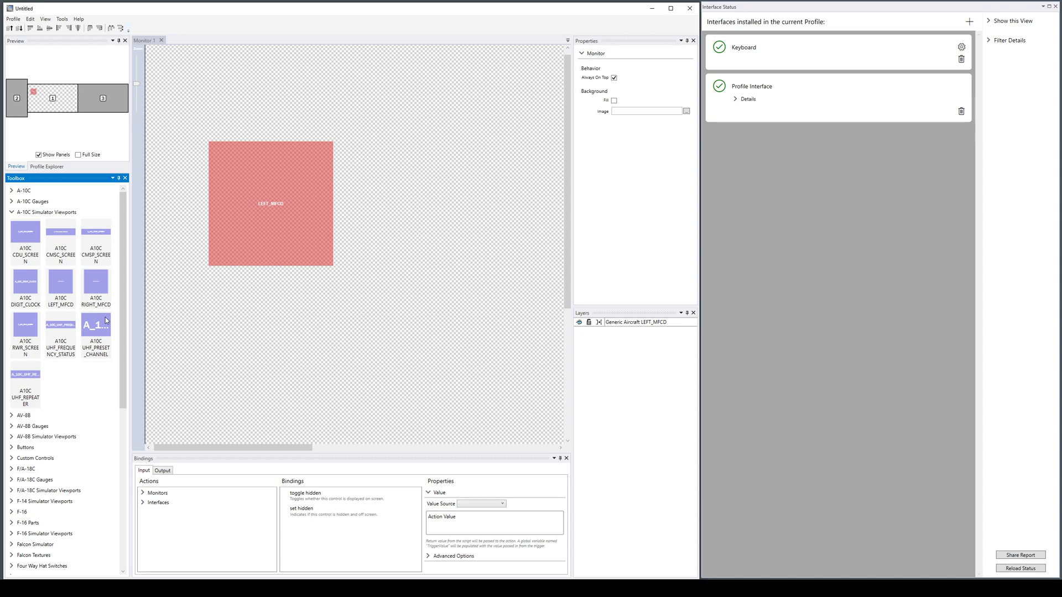
mouse_move(96, 283)
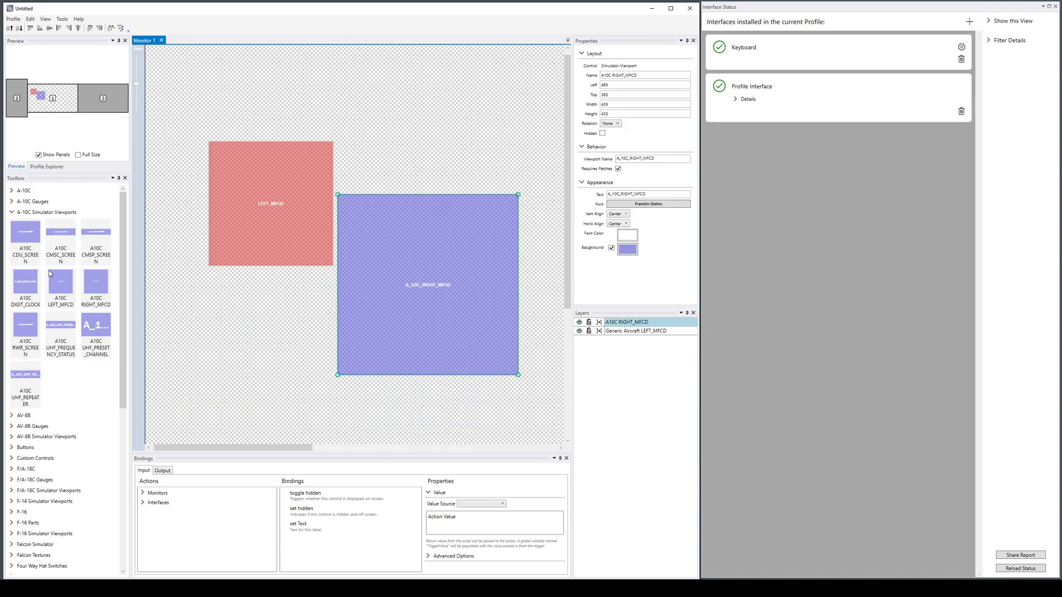
drag(61, 325, 393, 171)
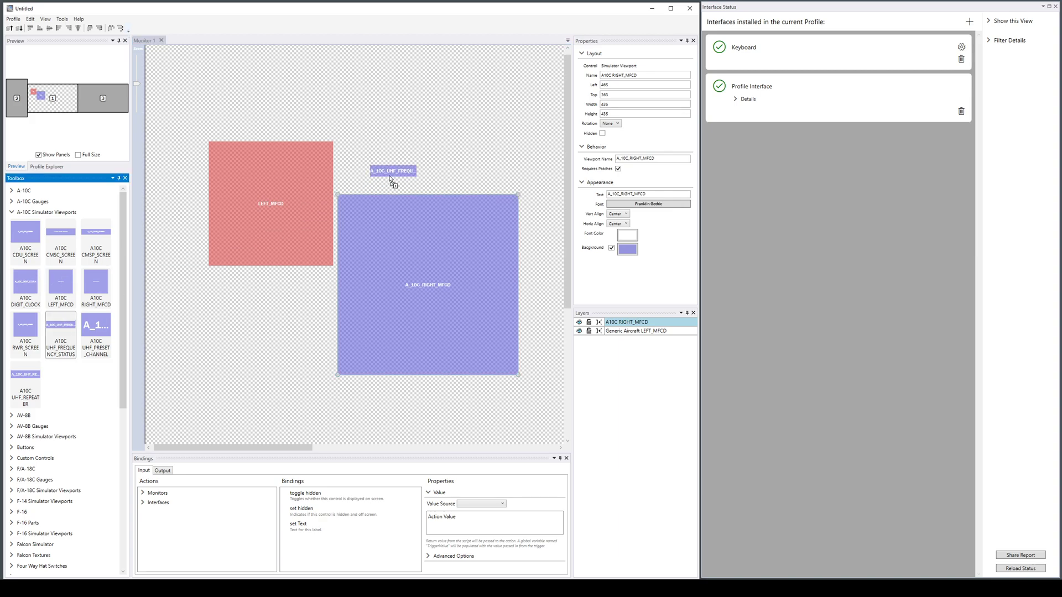
click(392, 159)
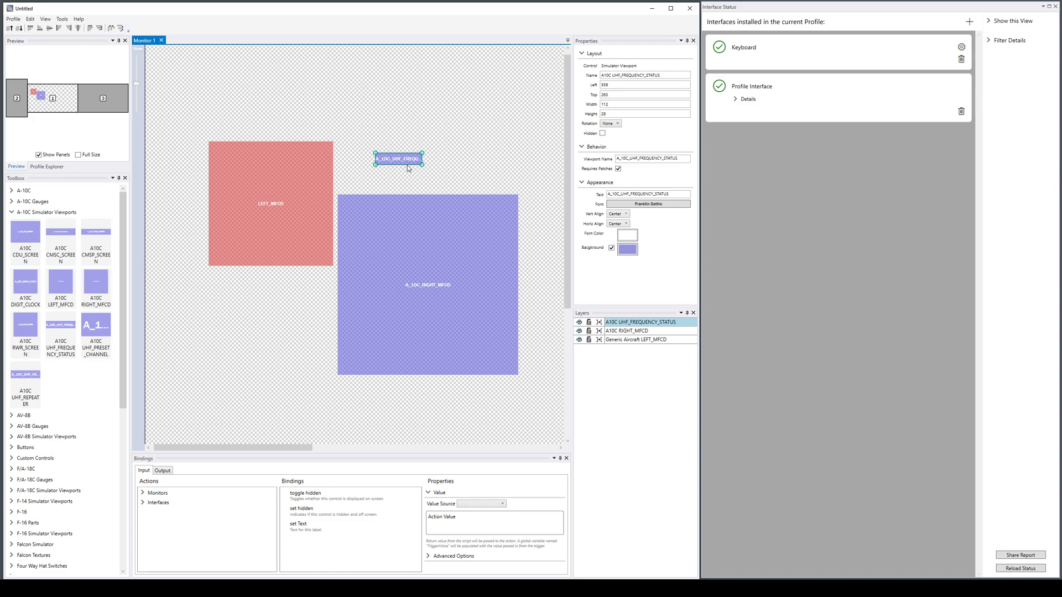
mouse_move(192, 124)
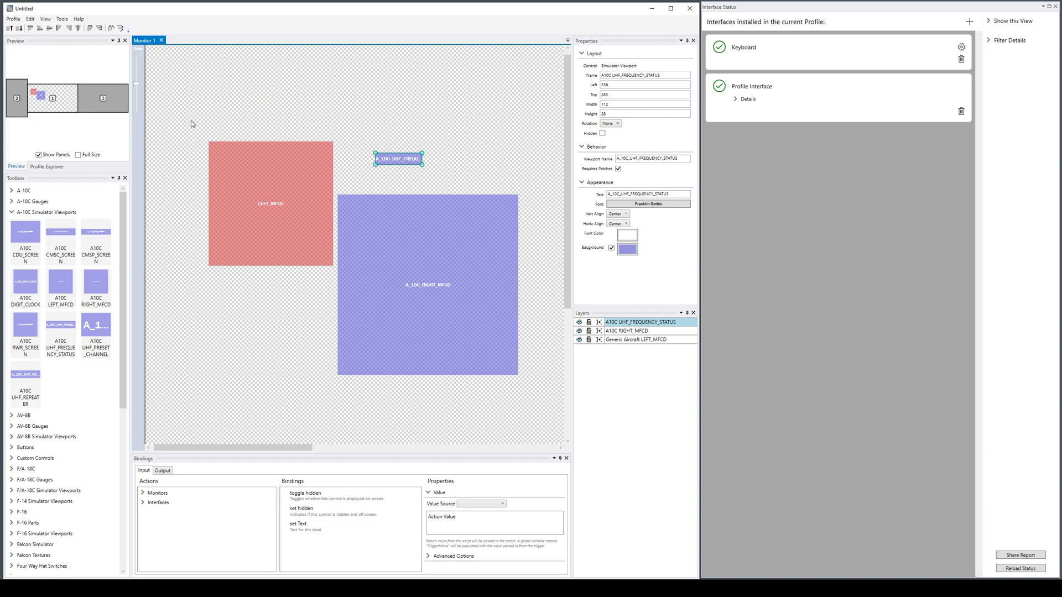
mouse_move(88, 266)
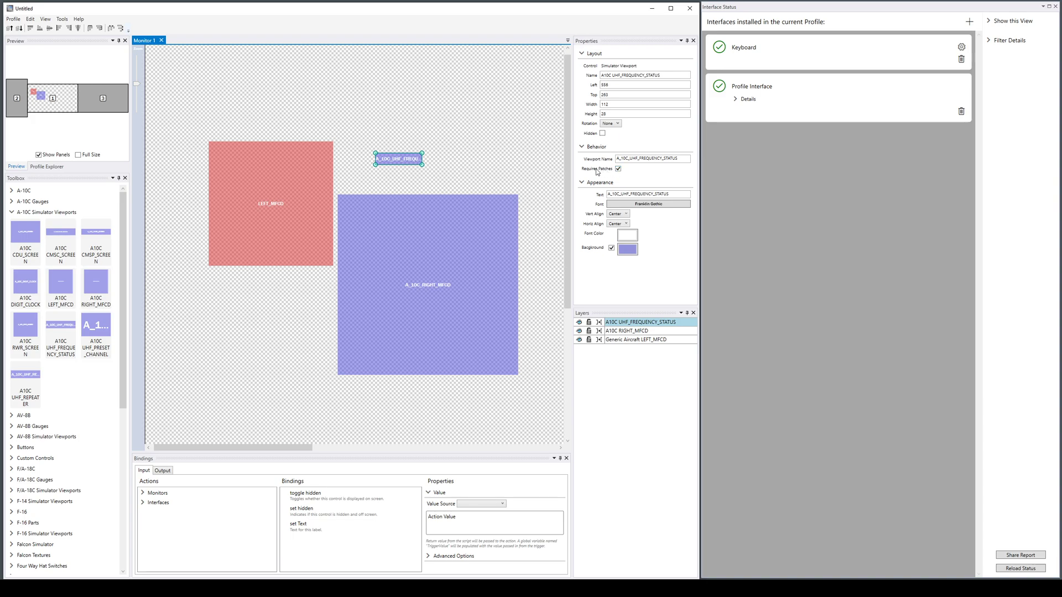
mouse_move(353, 100)
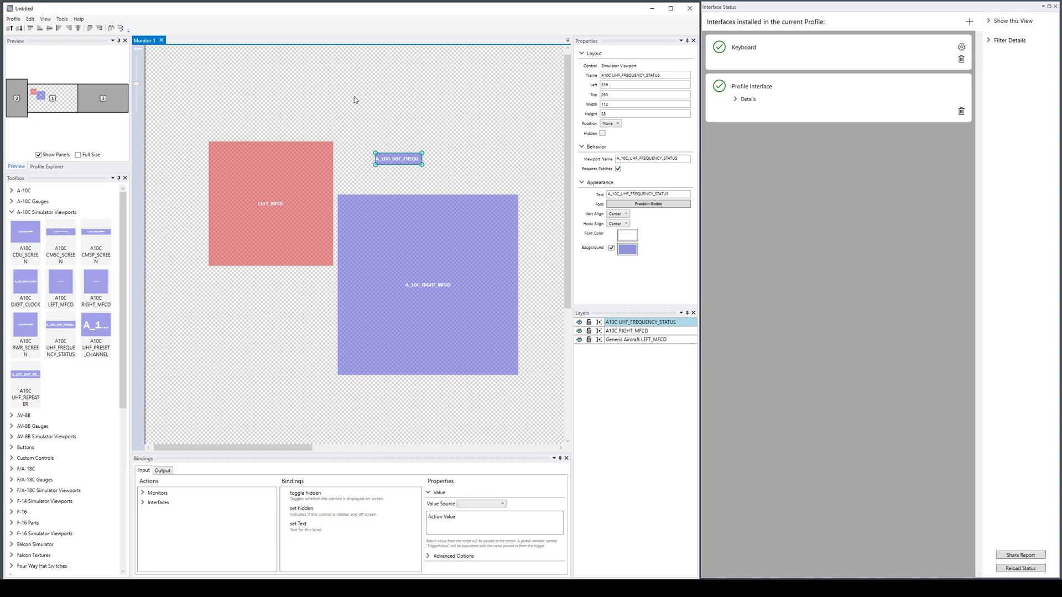
Deselect the UHF viewport, collapse A-10C templates and expand F-16 Simulator Viewports.
click(63, 18)
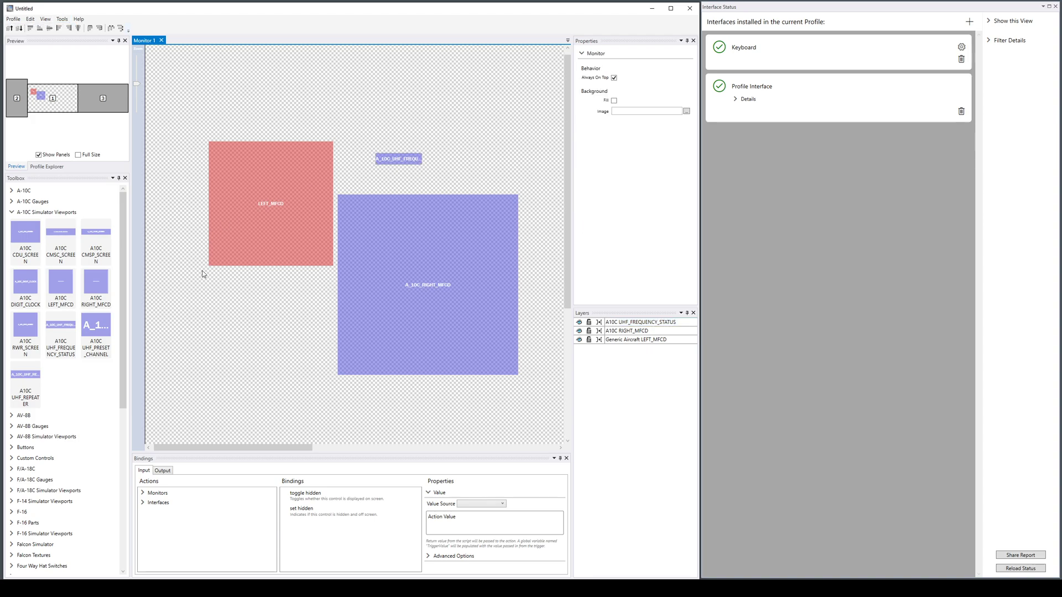
mouse_move(104, 301)
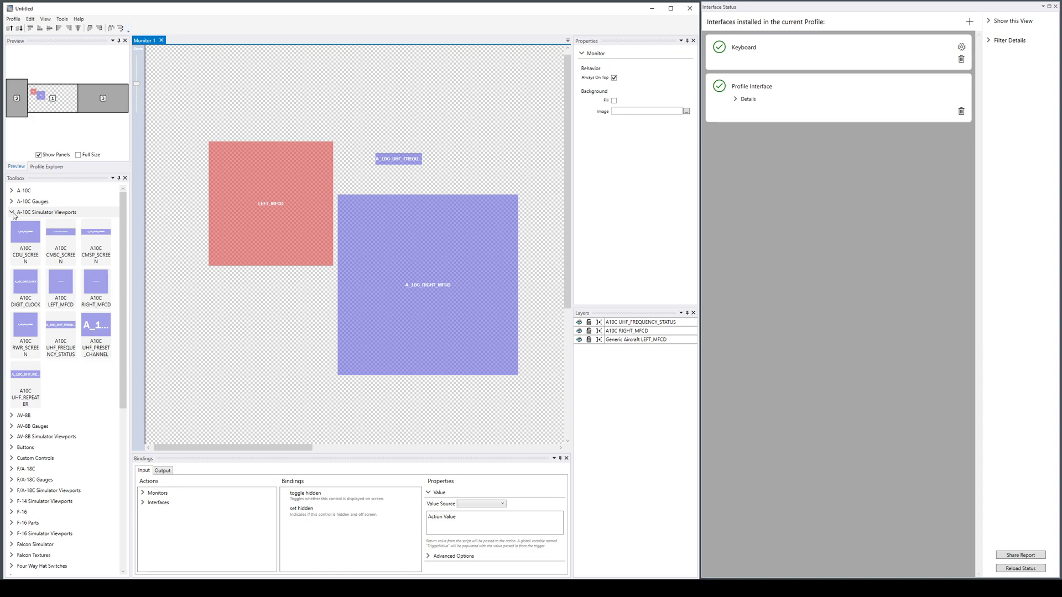
click(11, 212)
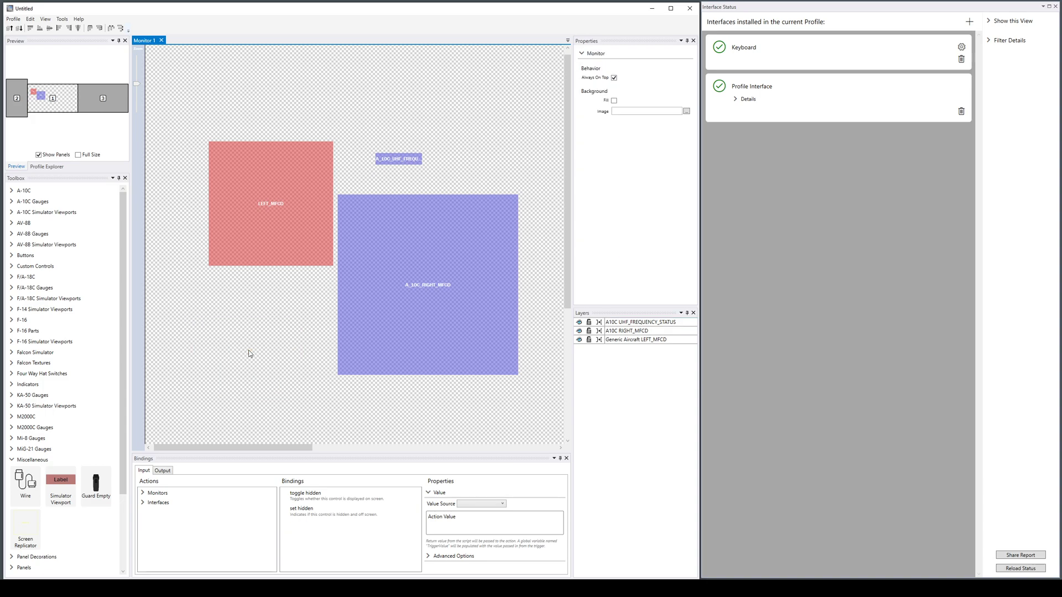
mouse_move(42, 223)
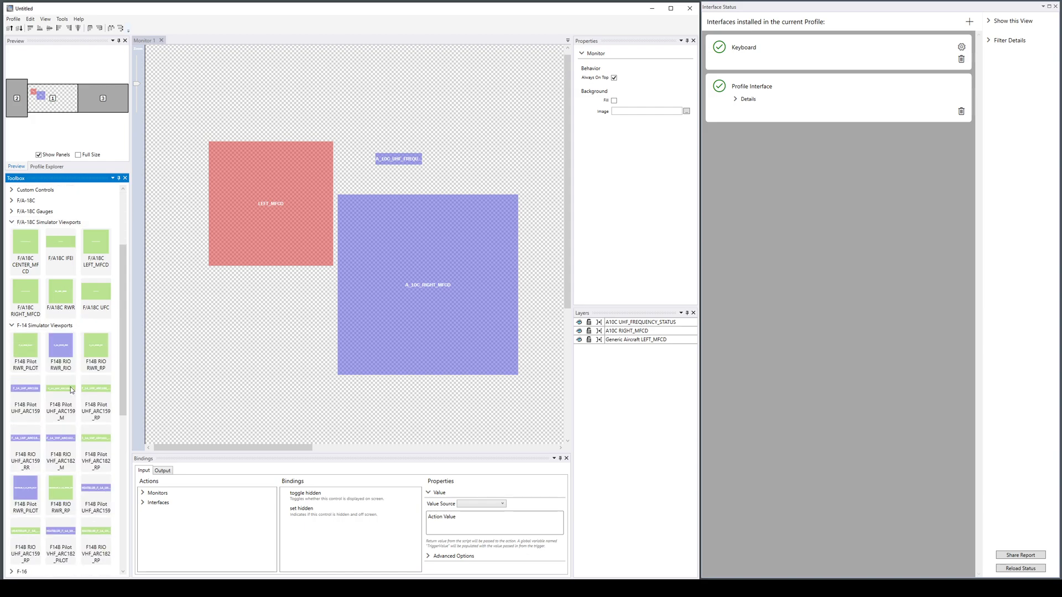
scroll(down, 3)
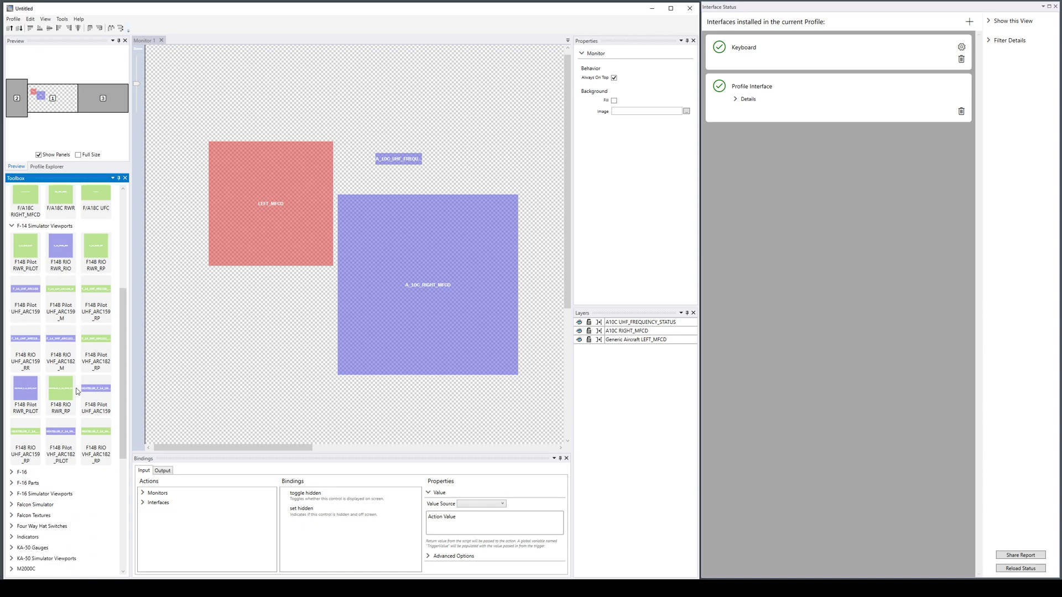
scroll(down, 3)
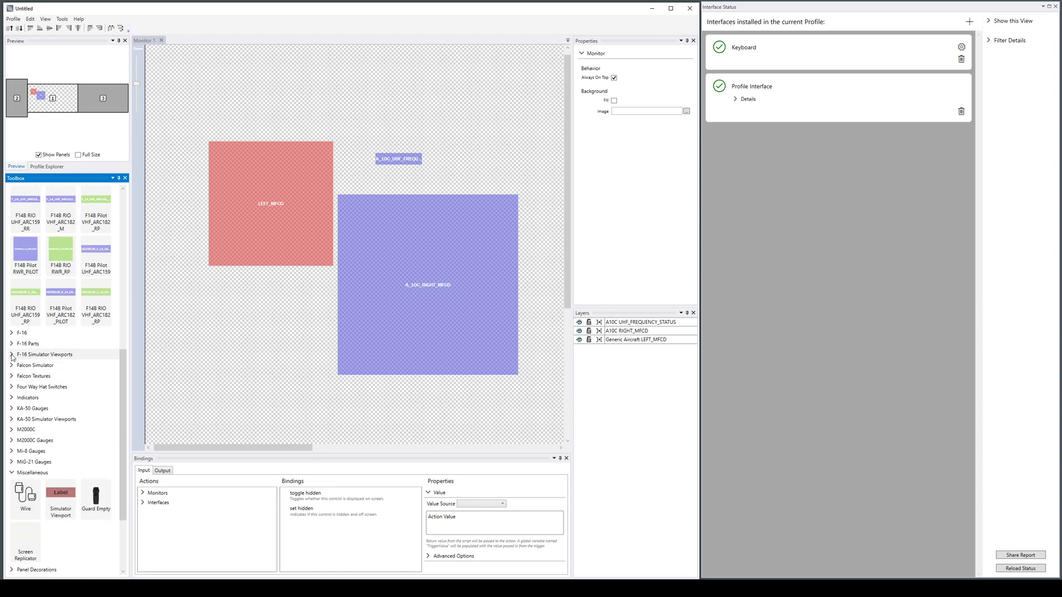
click(42, 354)
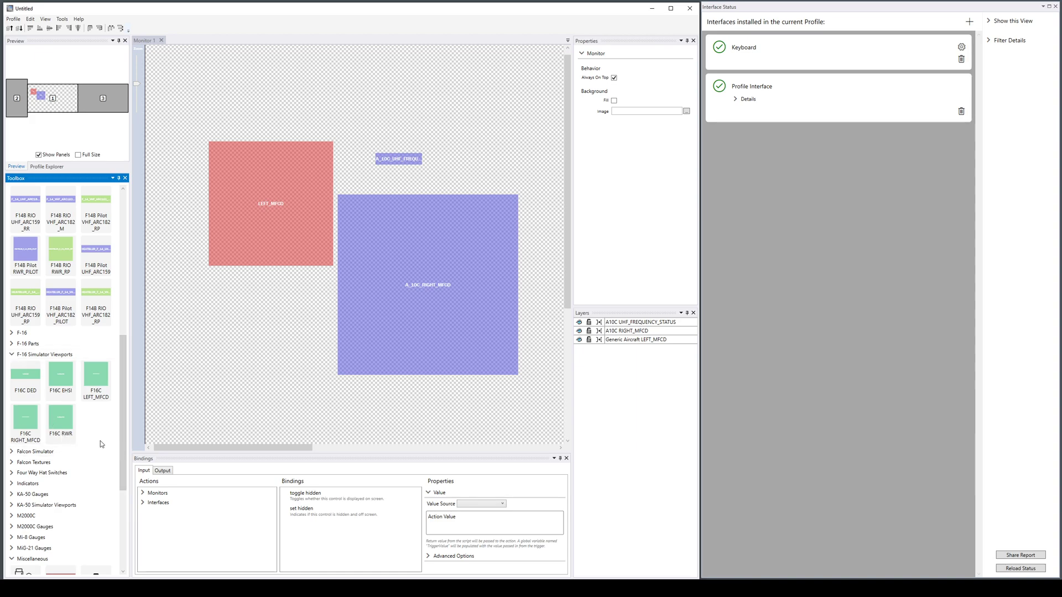
mouse_move(66, 480)
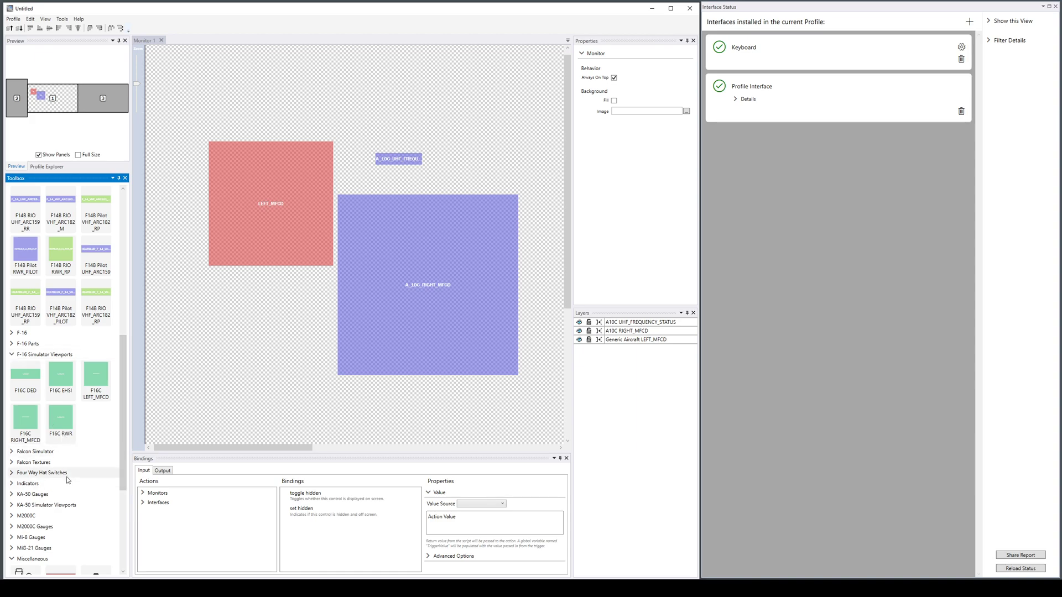
mouse_move(67, 476)
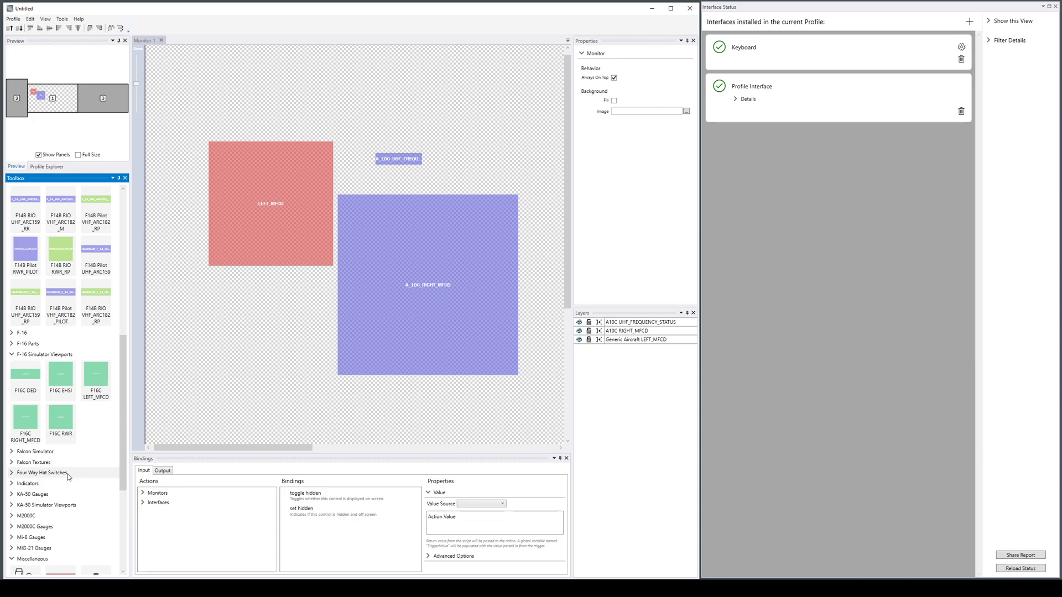